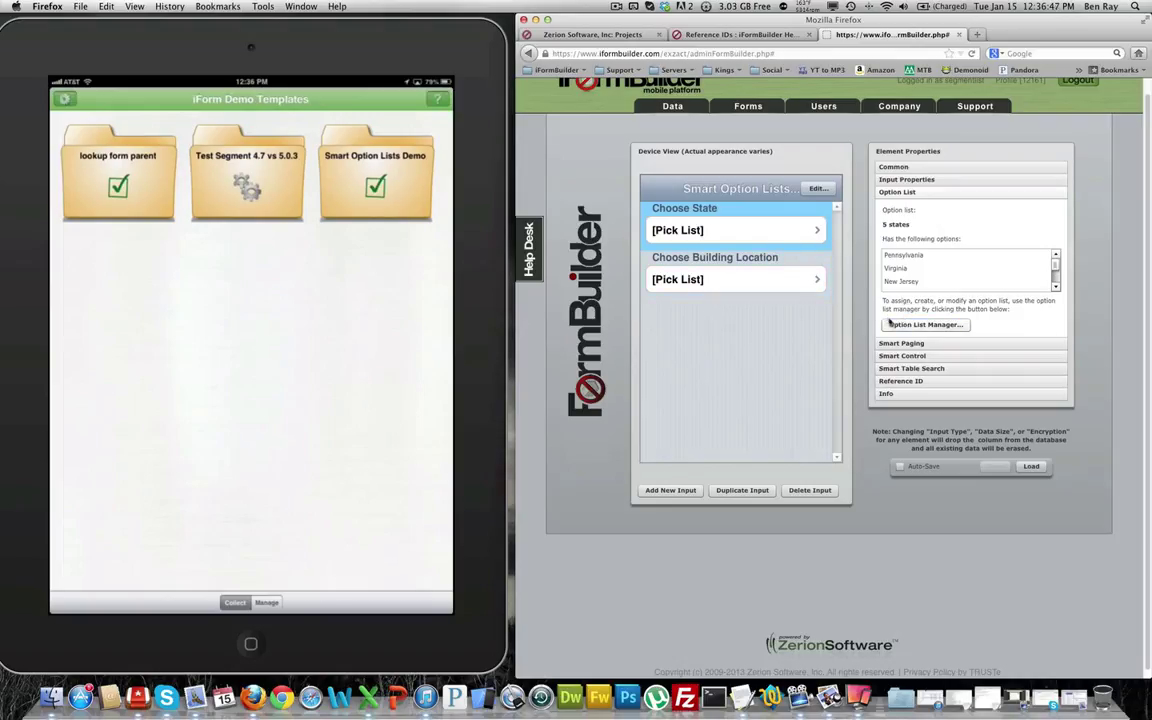
# - Review the states option list, then select the Choose Building Location question
pyautogui.click(924, 324)
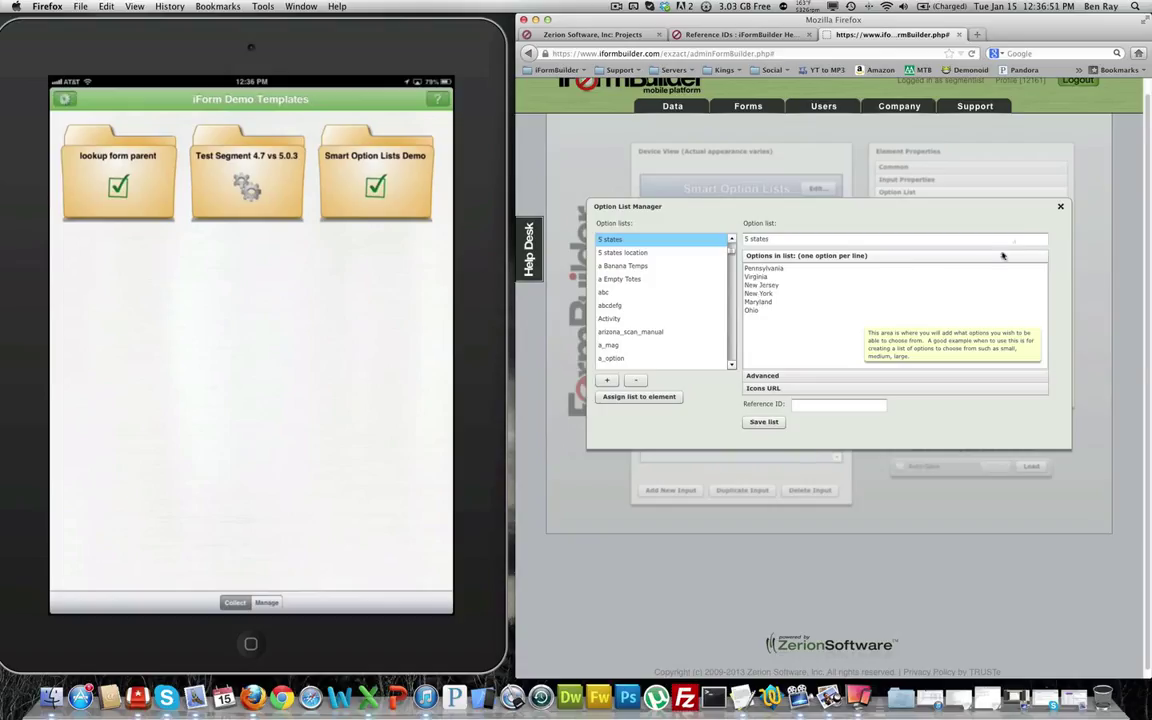
pyautogui.click(1060, 206)
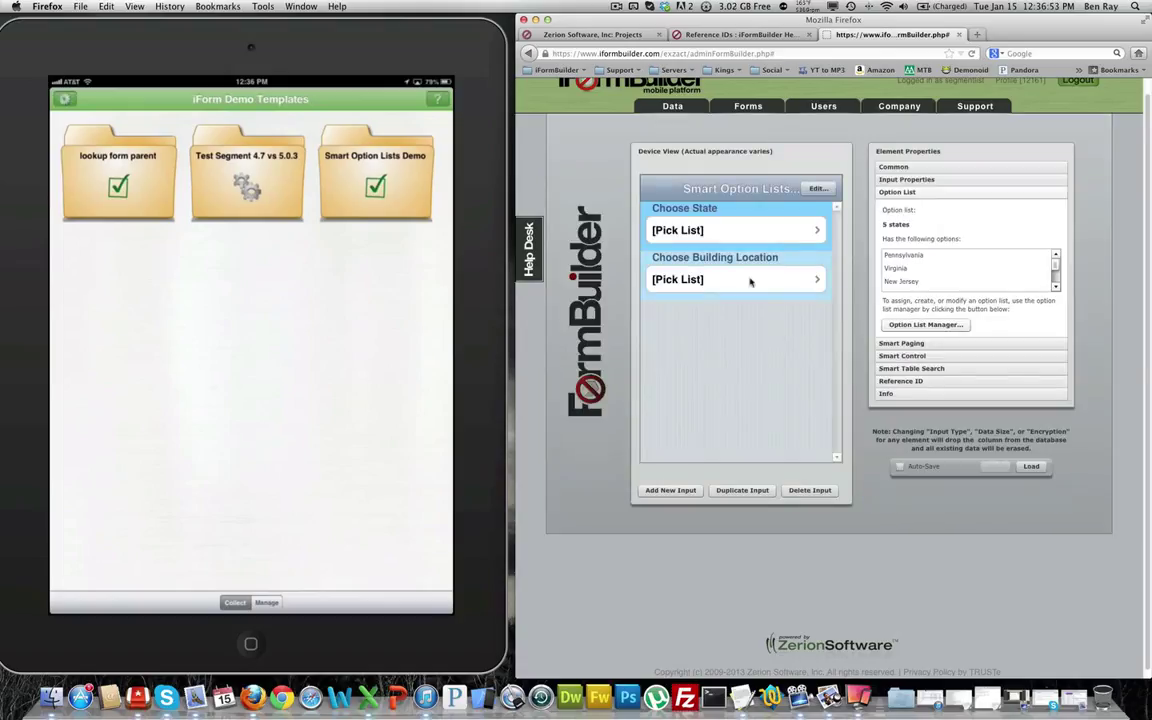
pyautogui.click(736, 280)
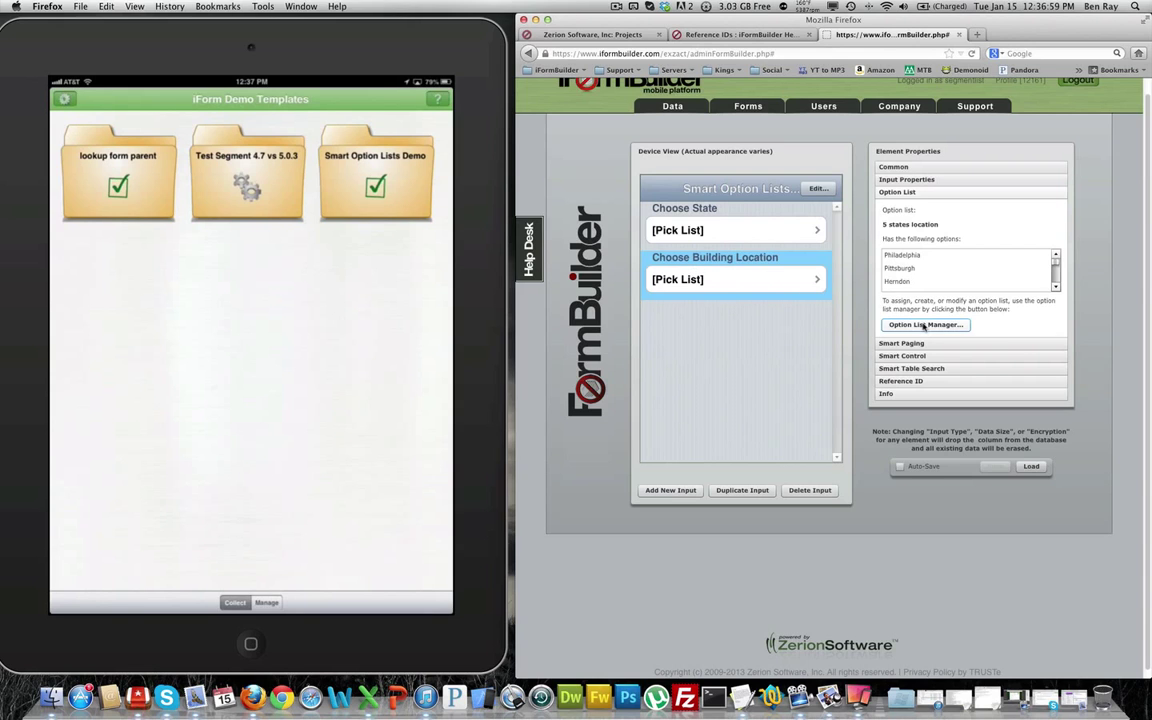
# - Show the '5 station location' list in Advanced view and inspect the New York and Philadelphia condition values
pyautogui.click(924, 324)
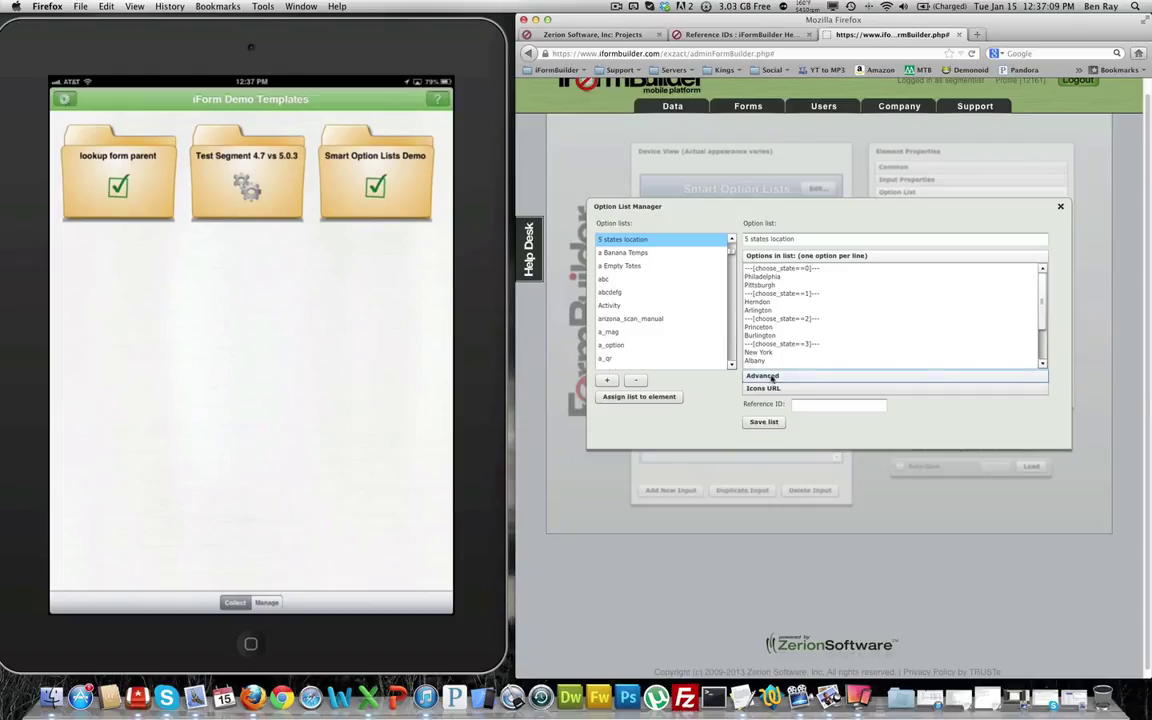
pyautogui.click(760, 376)
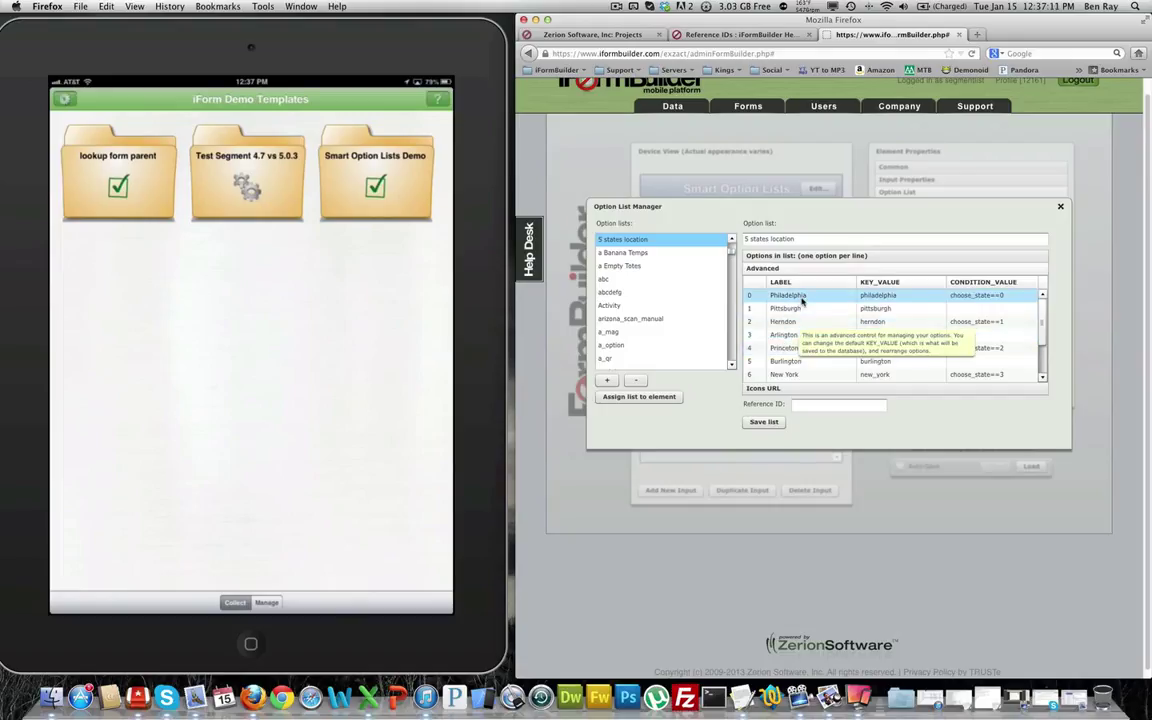
pyautogui.click(784, 374)
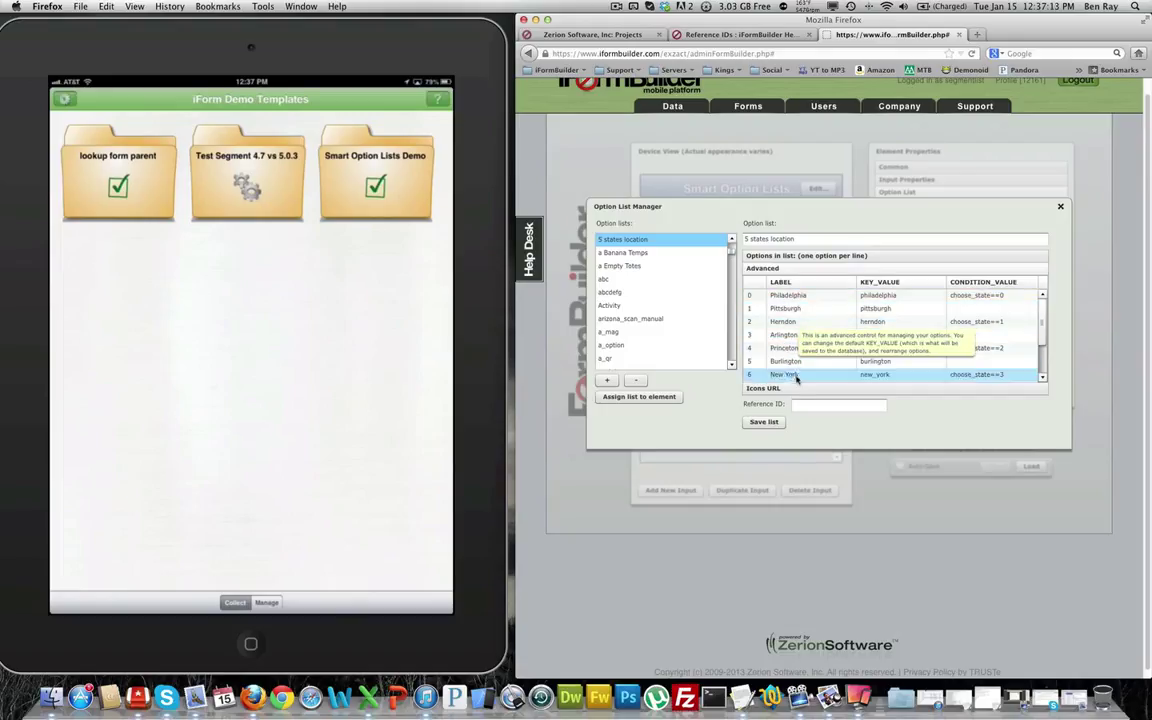
pyautogui.click(788, 296)
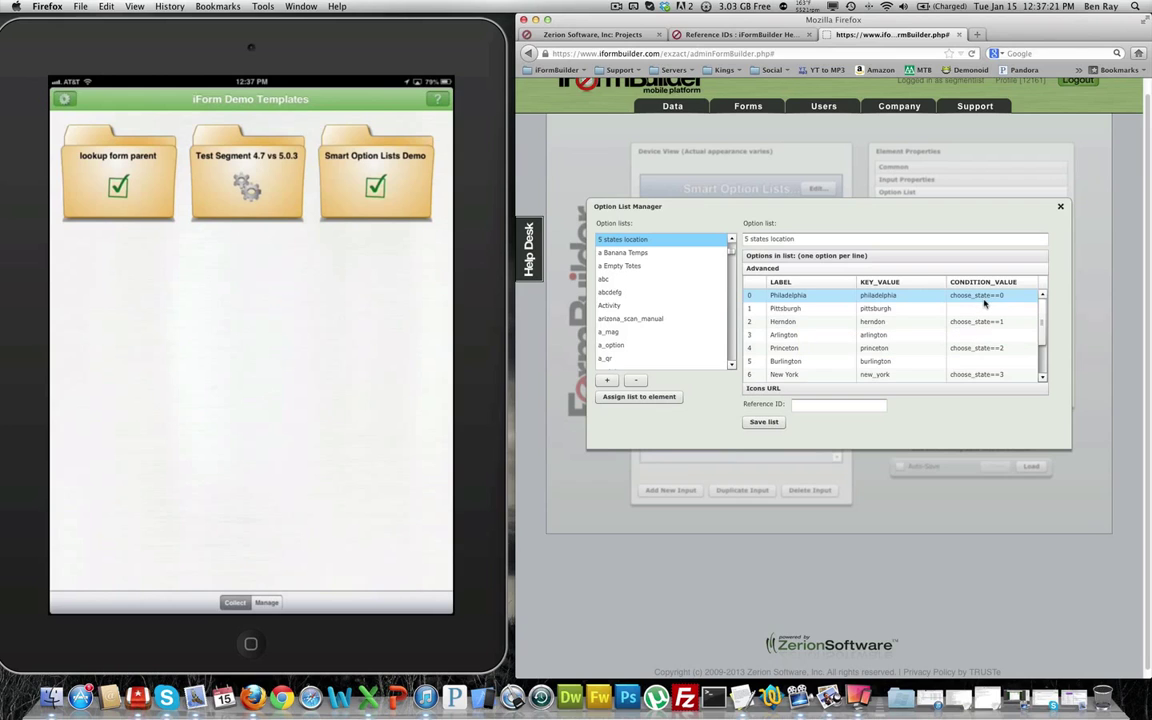
pyautogui.moveTo(1000, 300)
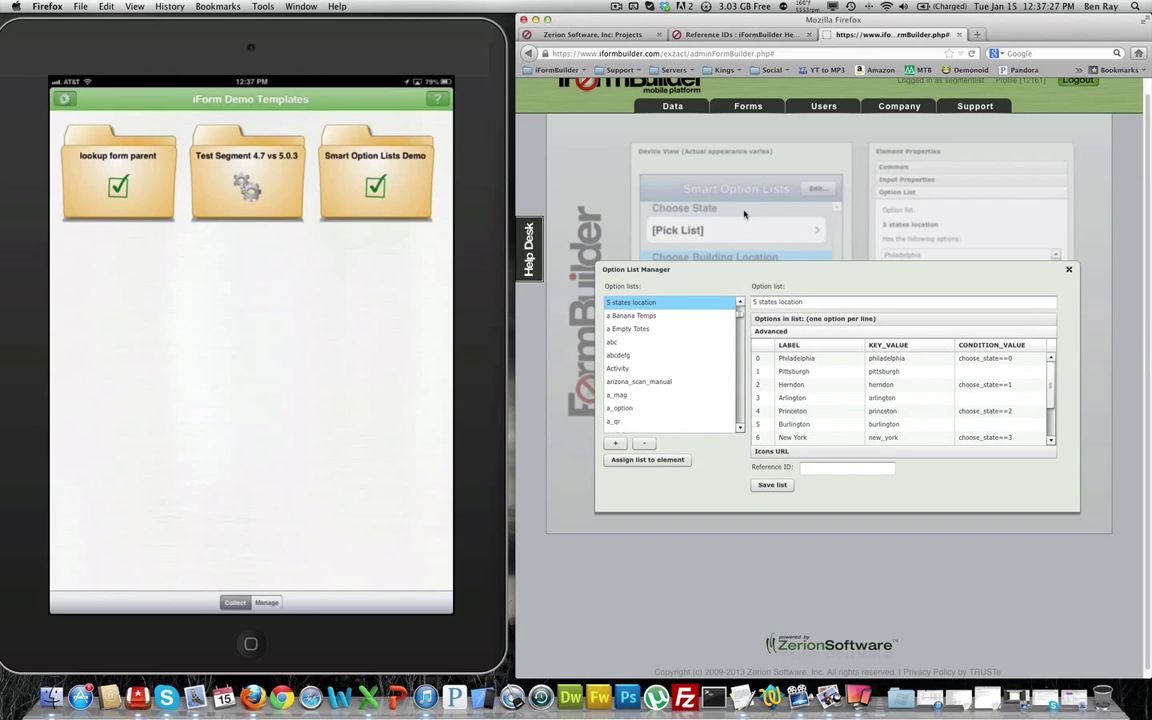
pyautogui.click(792, 370)
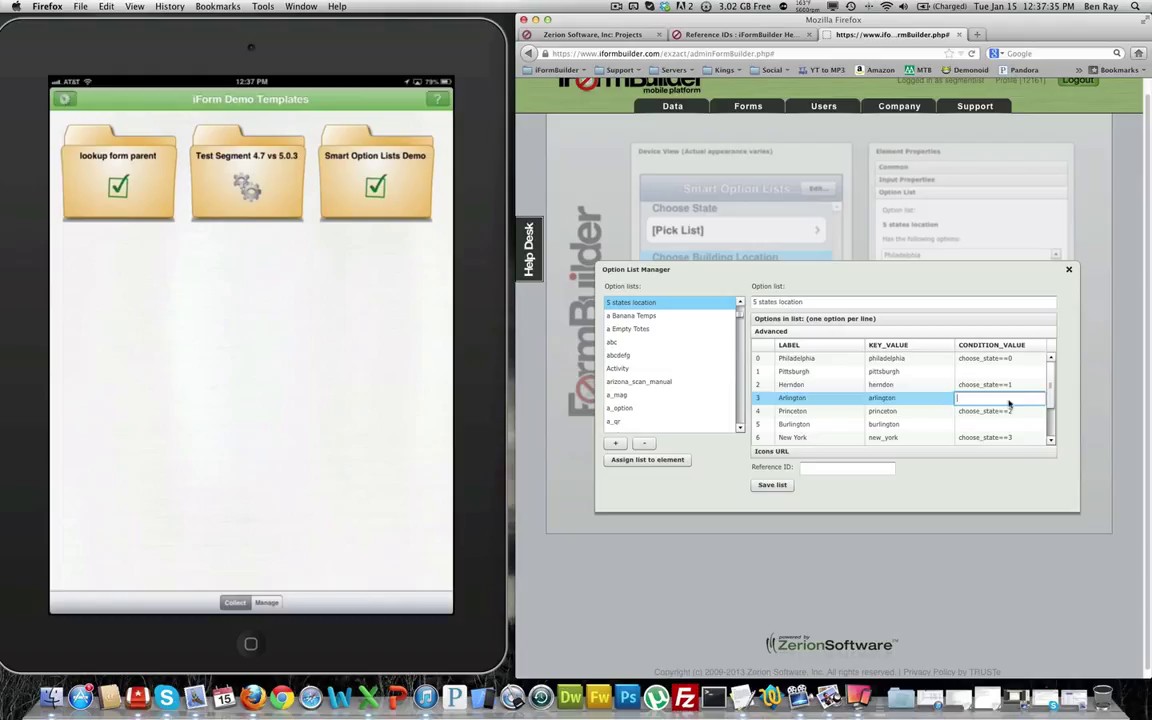
pyautogui.click(1000, 384)
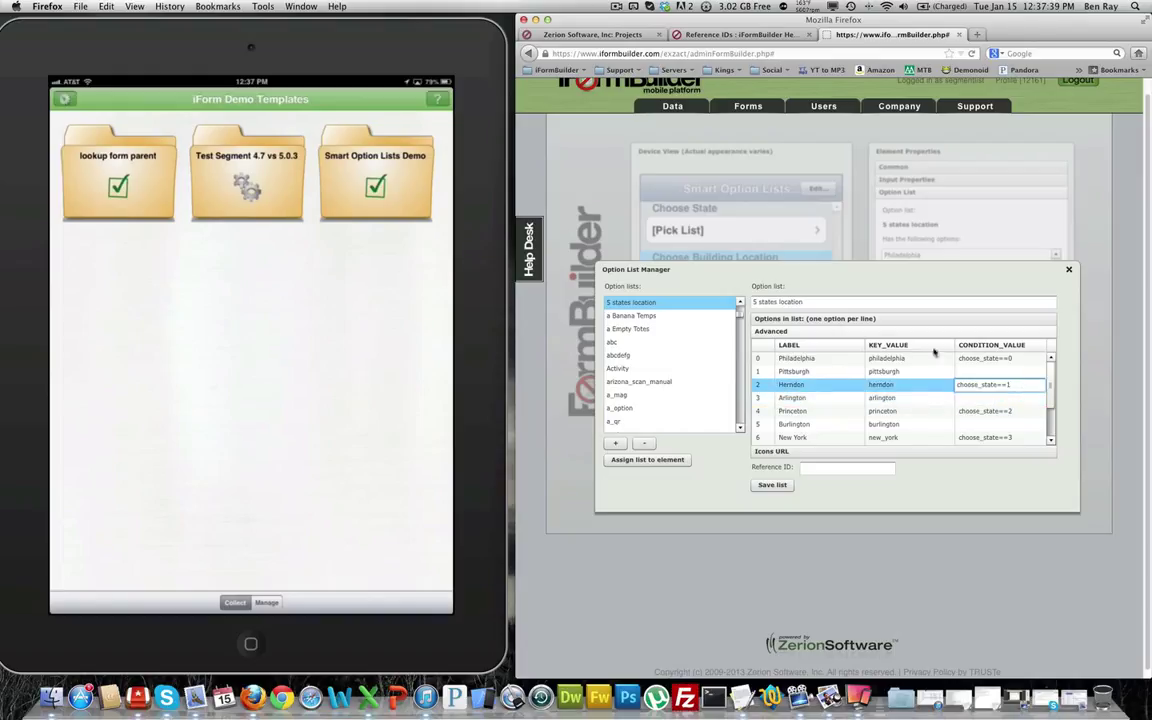
pyautogui.click(1000, 384)
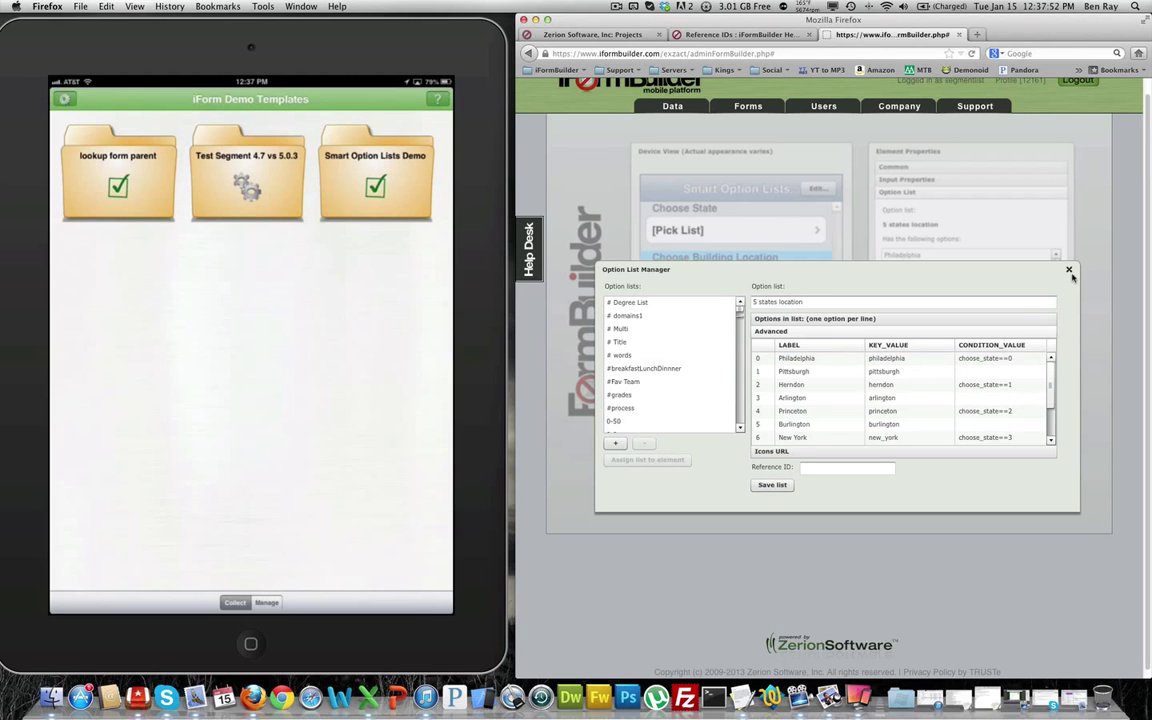
# - Save the form and launch Smart Option Lists Demo on the iPad app
pyautogui.click(1068, 270)
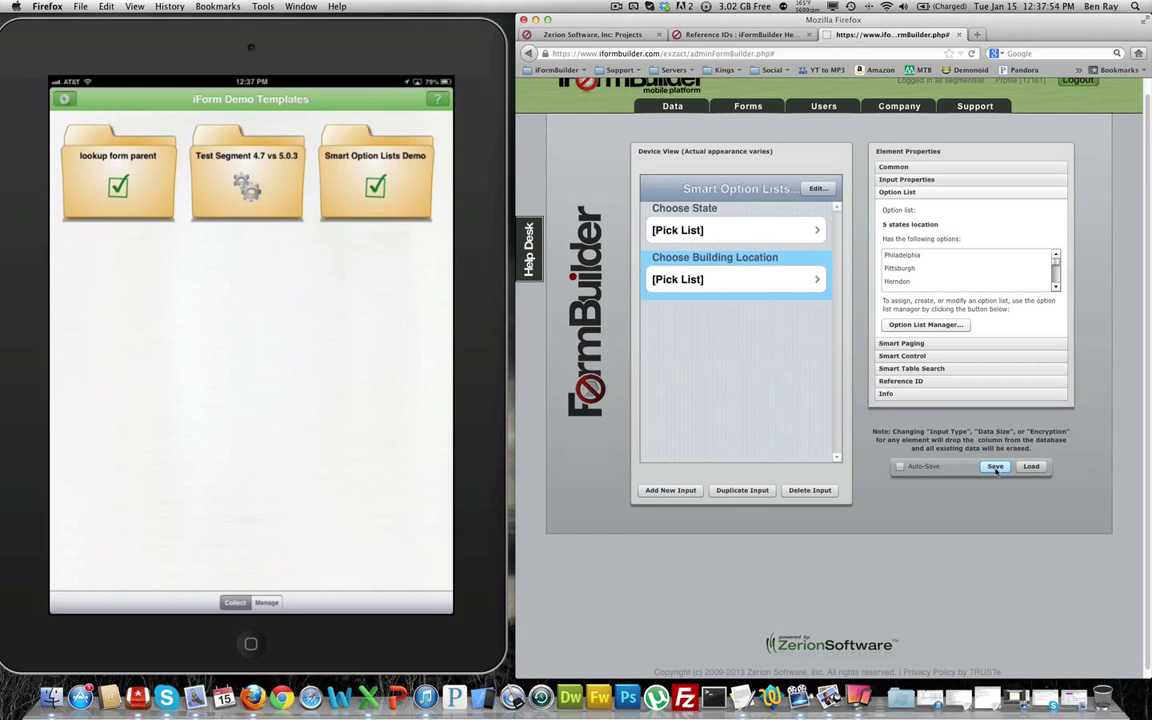
pyautogui.click(996, 466)
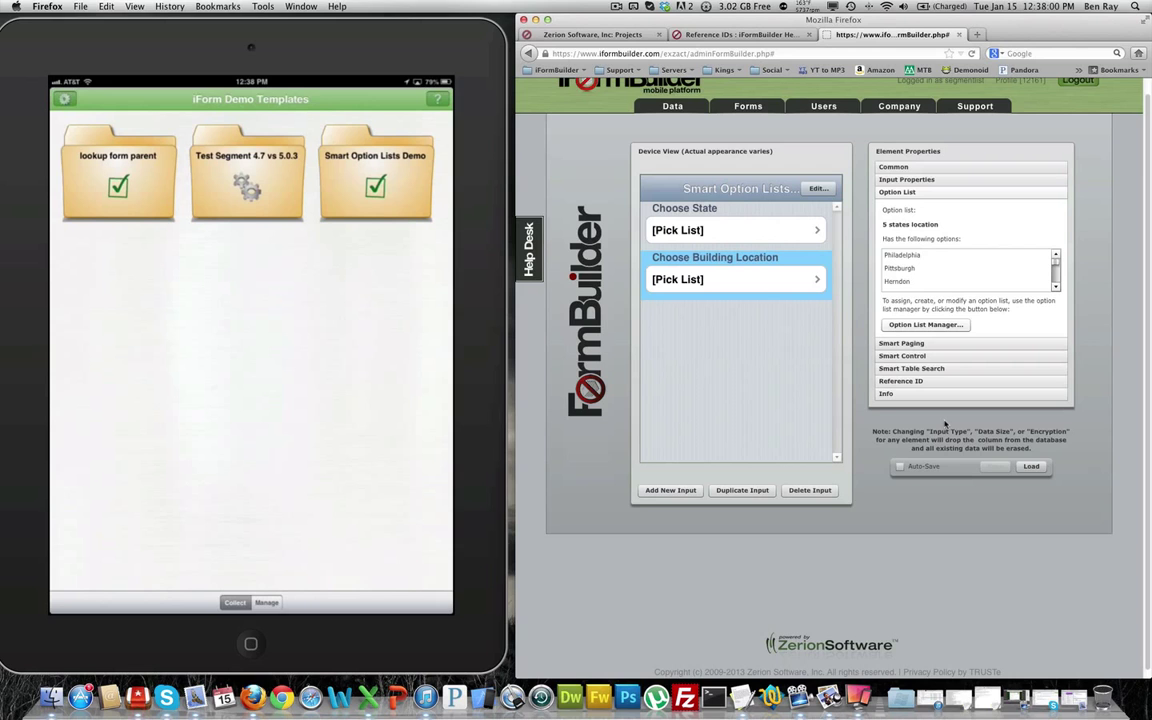
pyautogui.click(374, 170)
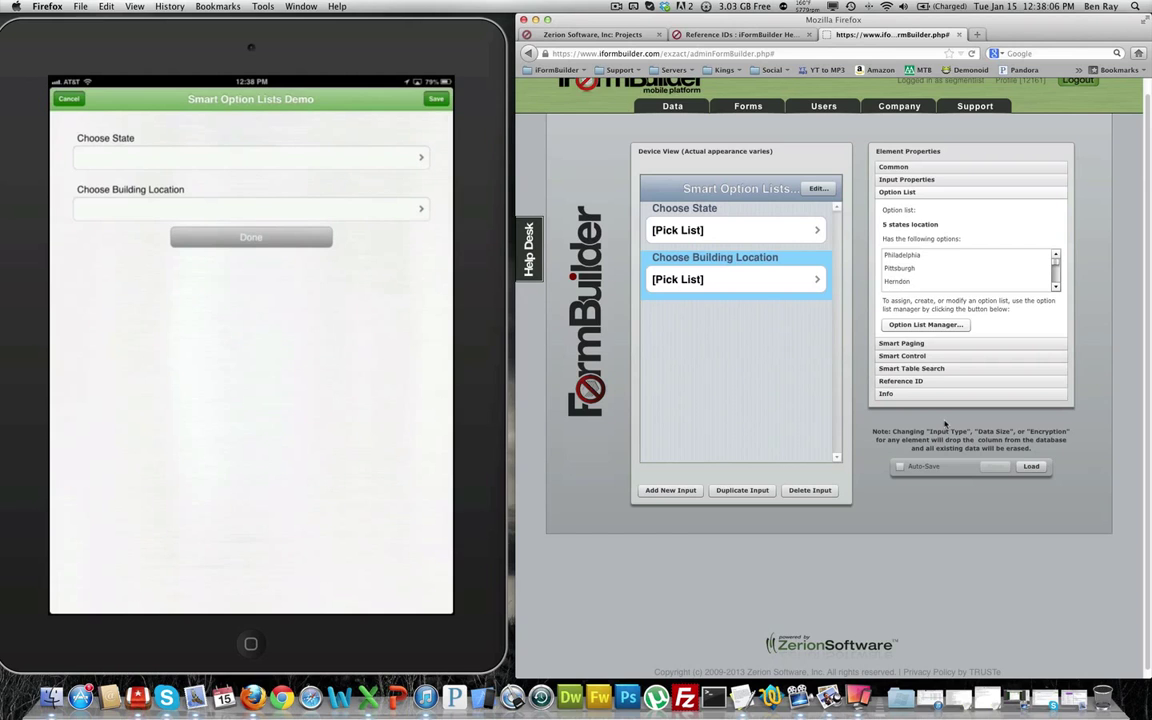
# - Choose Pennsylvania as the state and Philadelphia as the building location
pyautogui.click(250, 156)
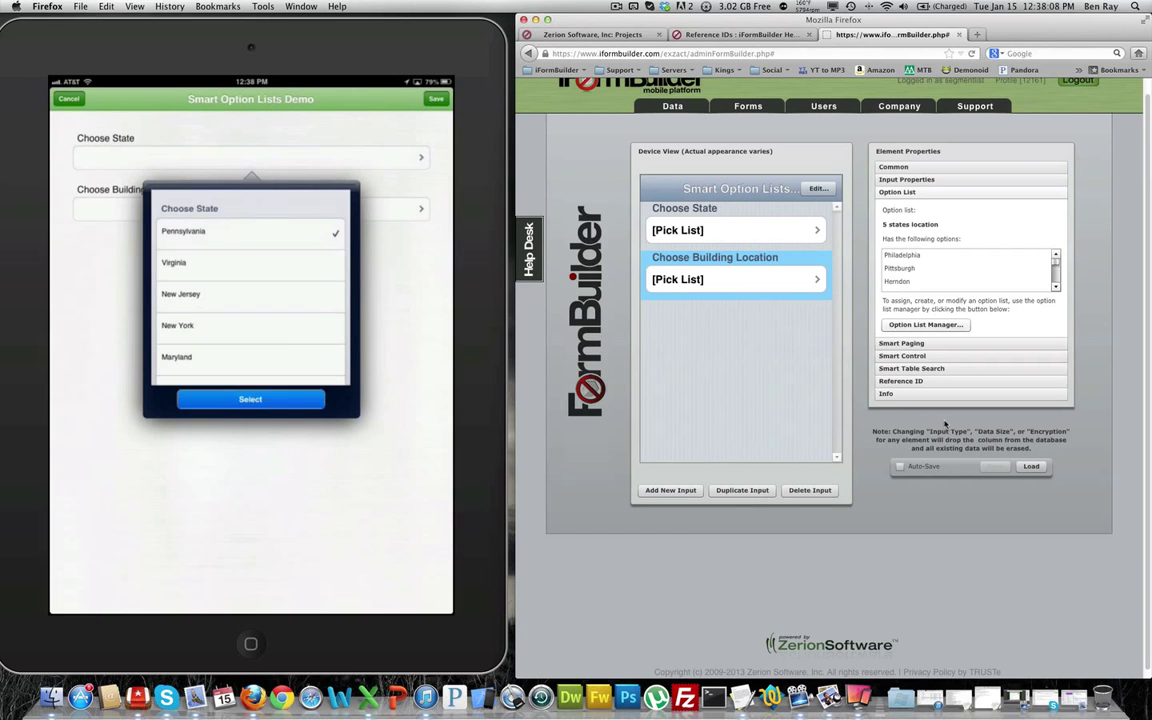
pyautogui.click(250, 398)
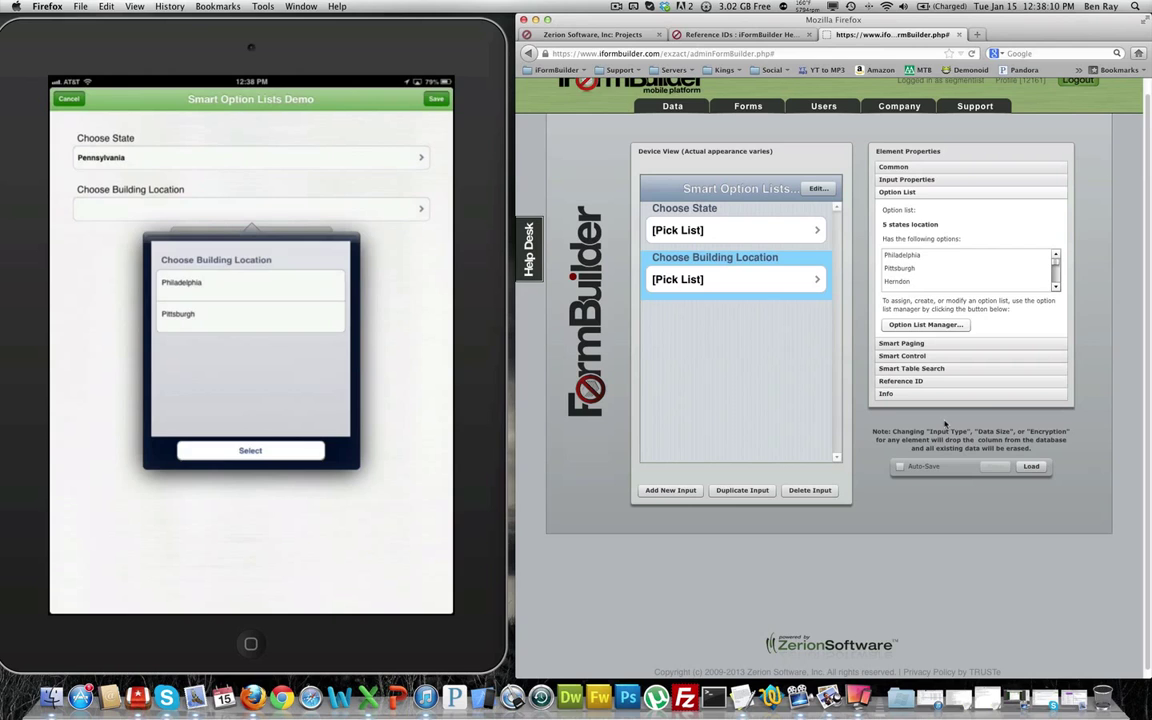
pyautogui.click(250, 282)
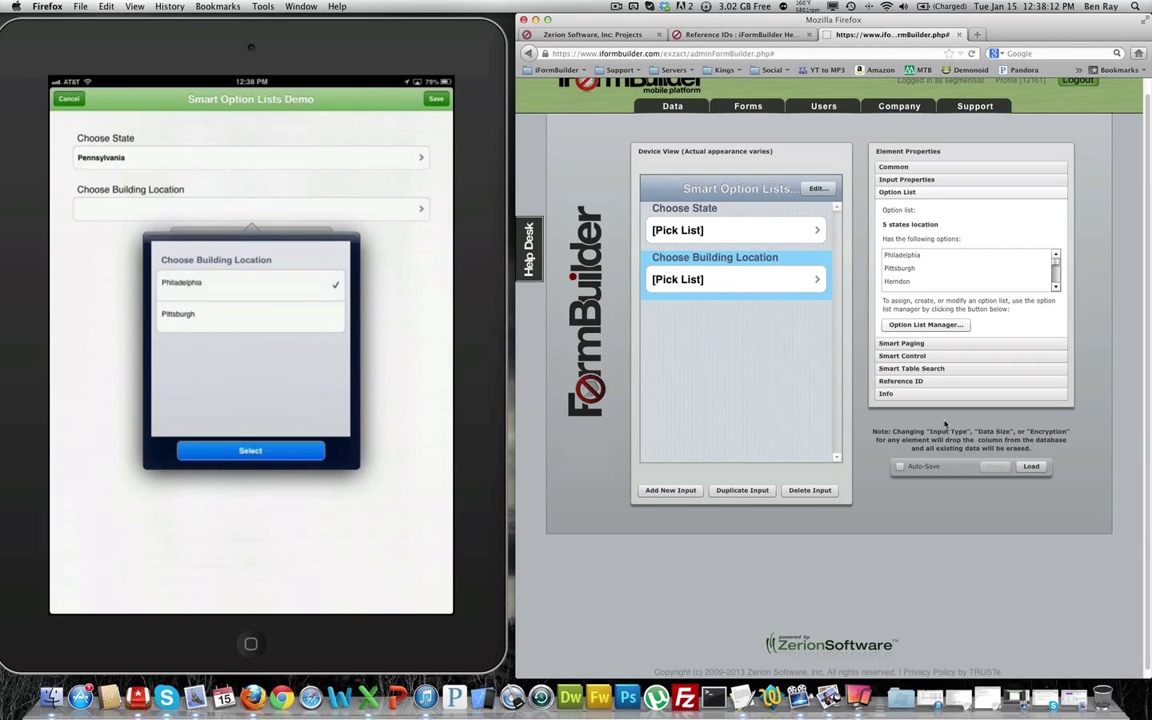
pyautogui.click(250, 450)
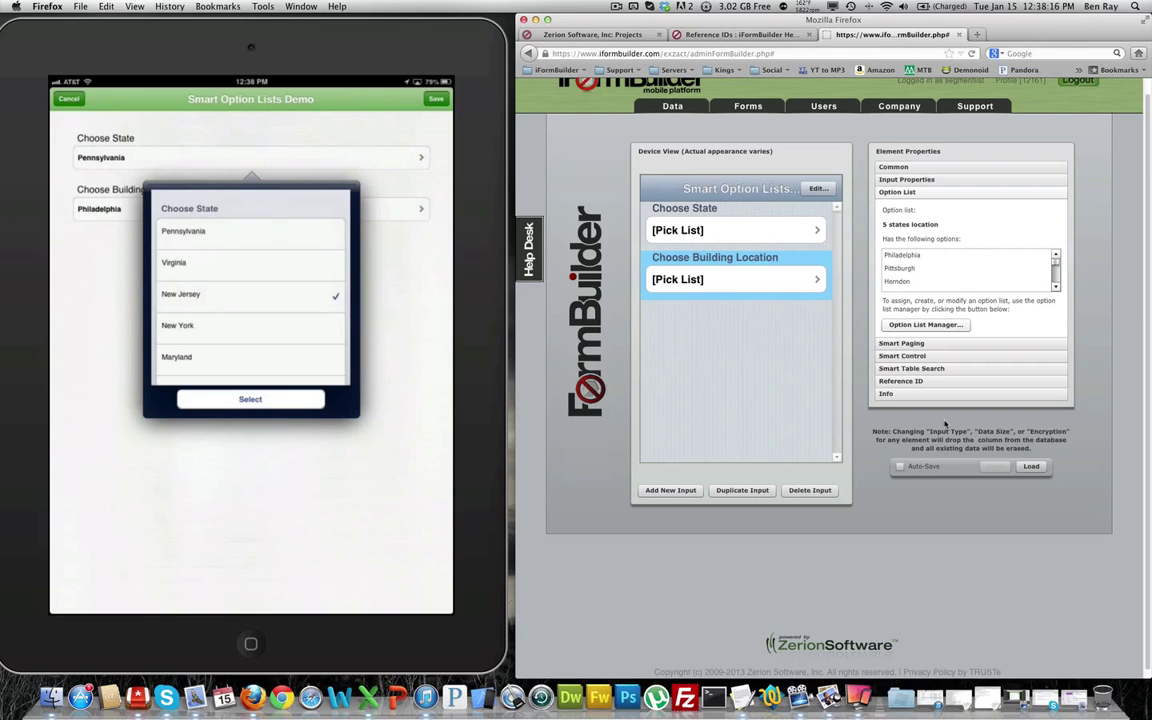
# - Switch the state to New Jersey and pick Burlington from the filtered locations
pyautogui.click(250, 398)
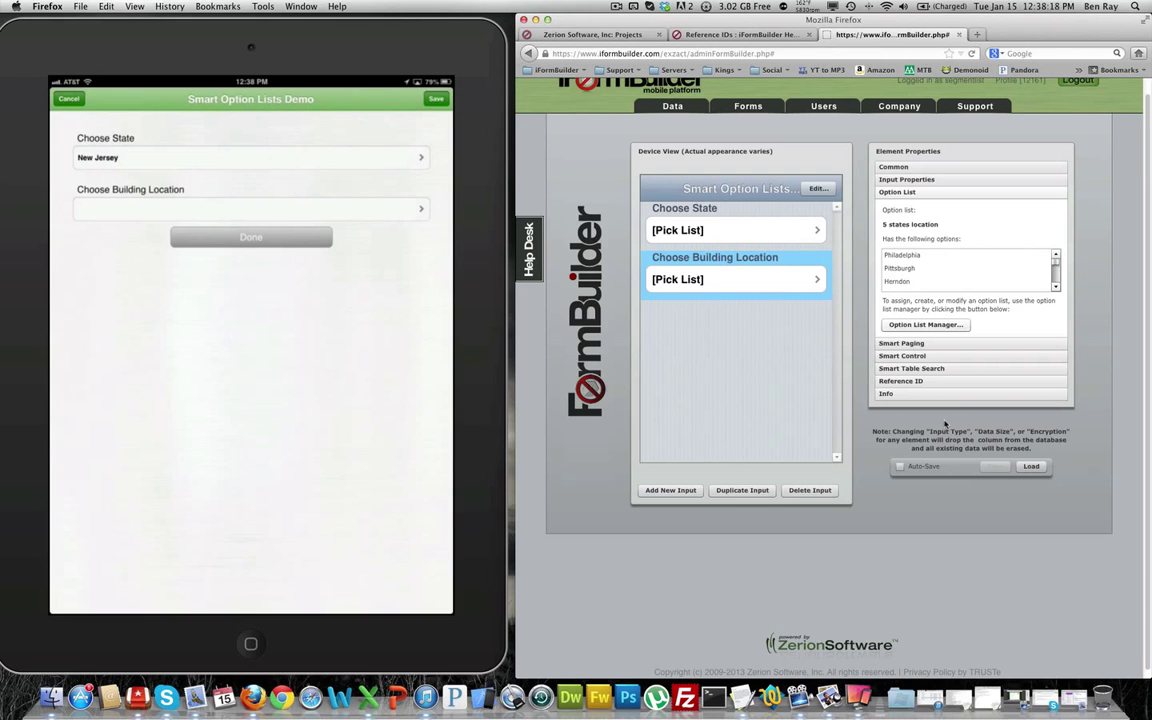
pyautogui.click(250, 208)
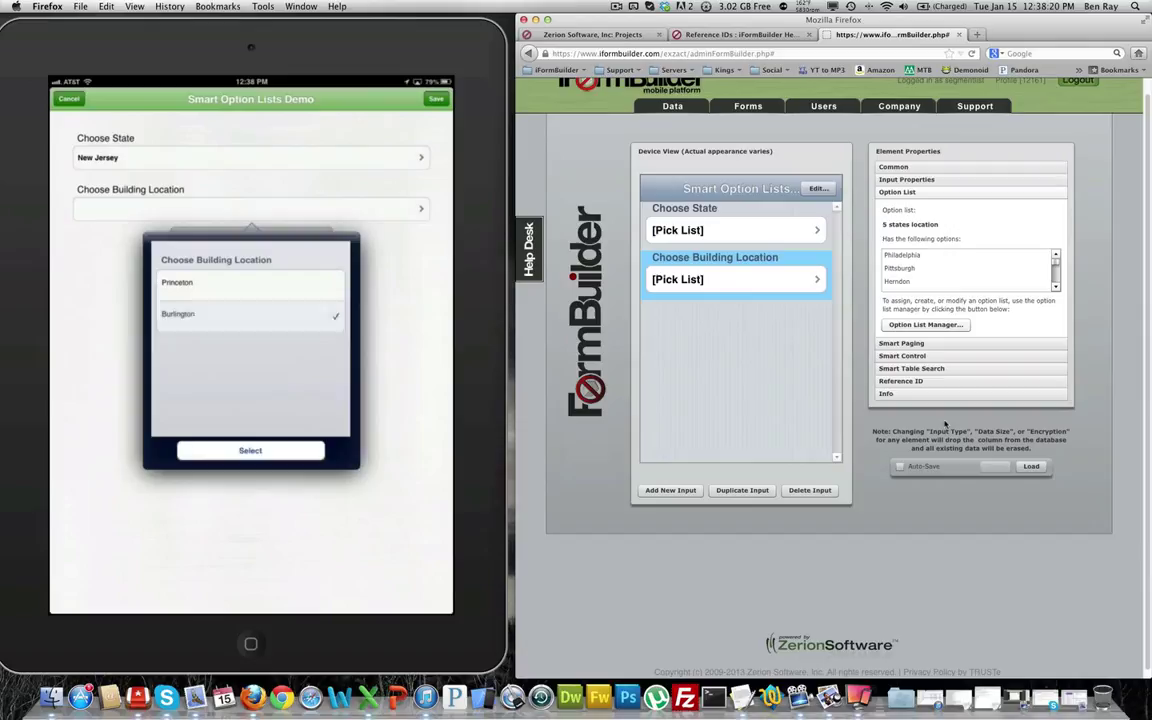
pyautogui.click(250, 450)
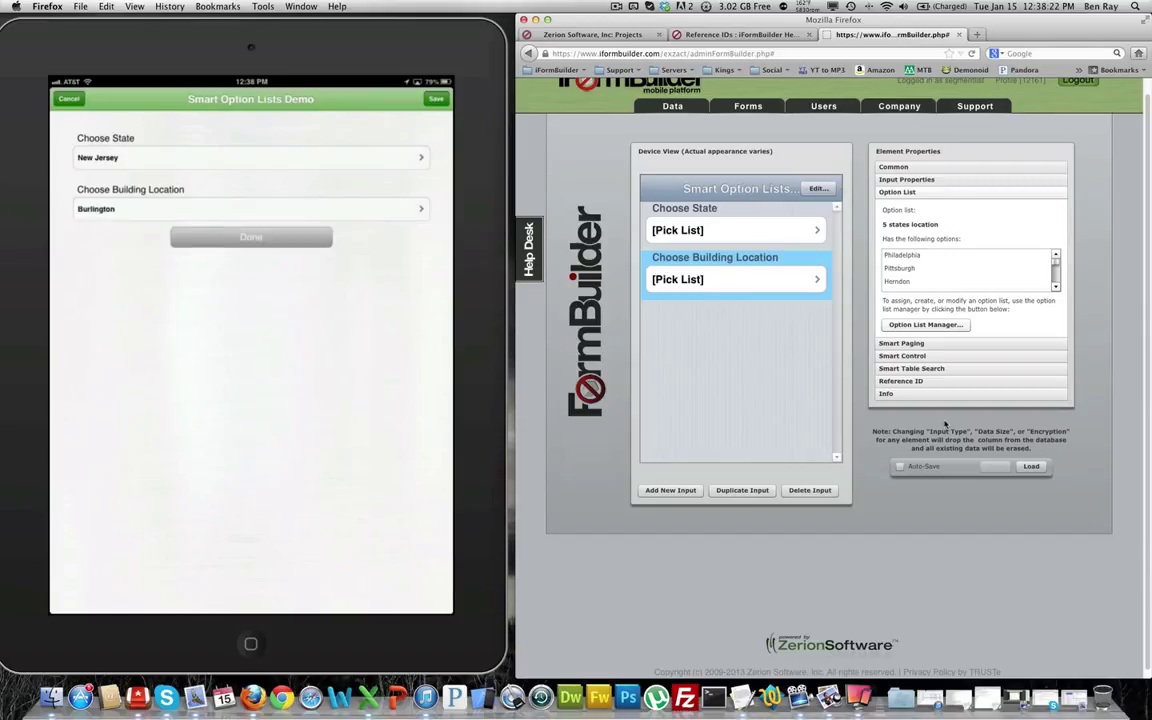